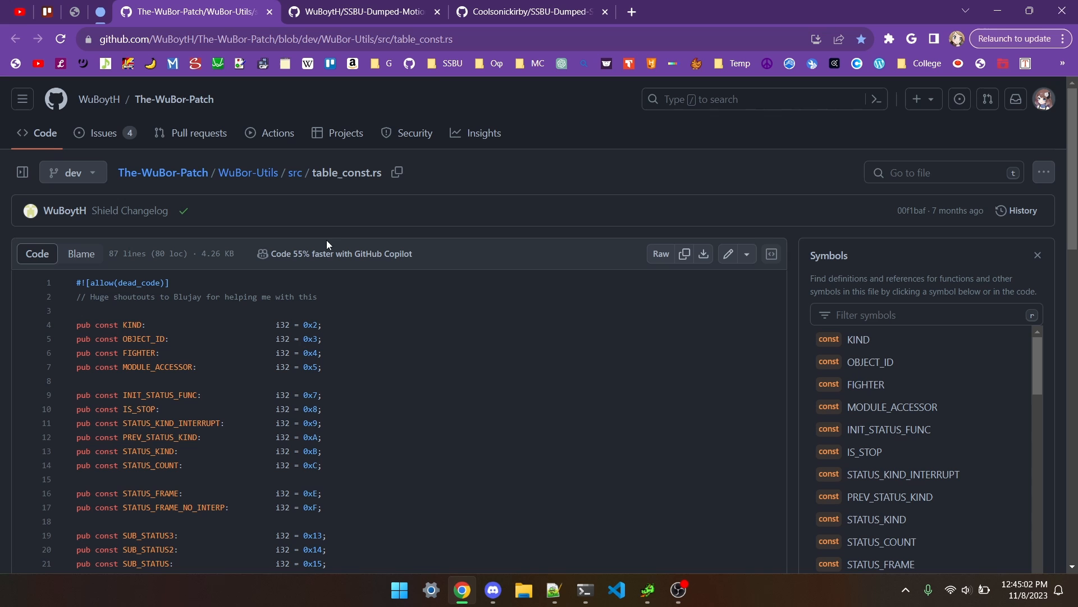
pyautogui.moveTo(469, 354)
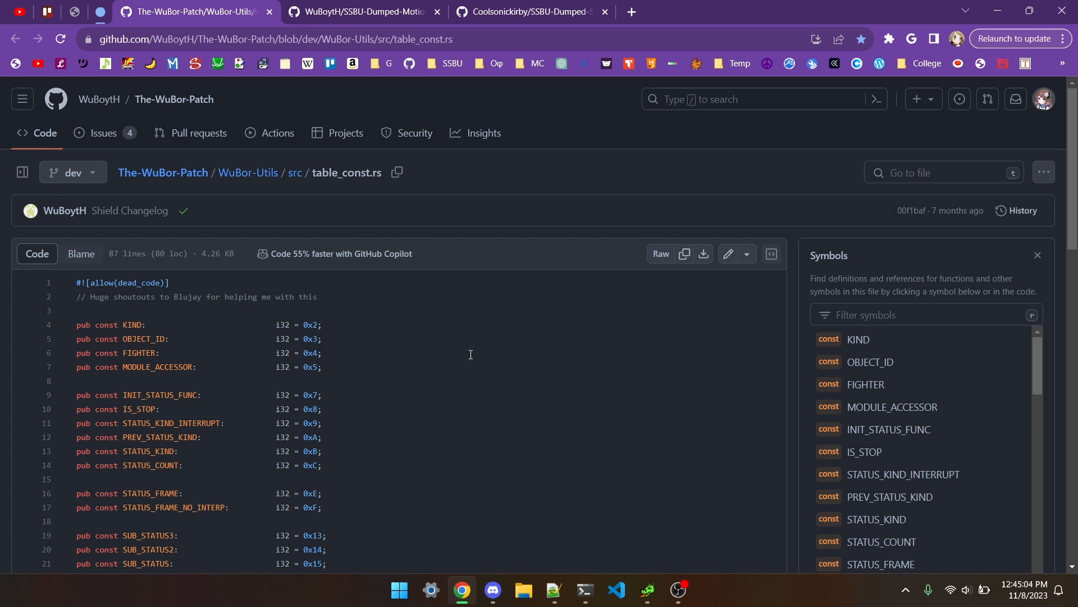
# Scroll down through the WuBor-Patch table_const.rs constants file.
pyautogui.scroll(-3)
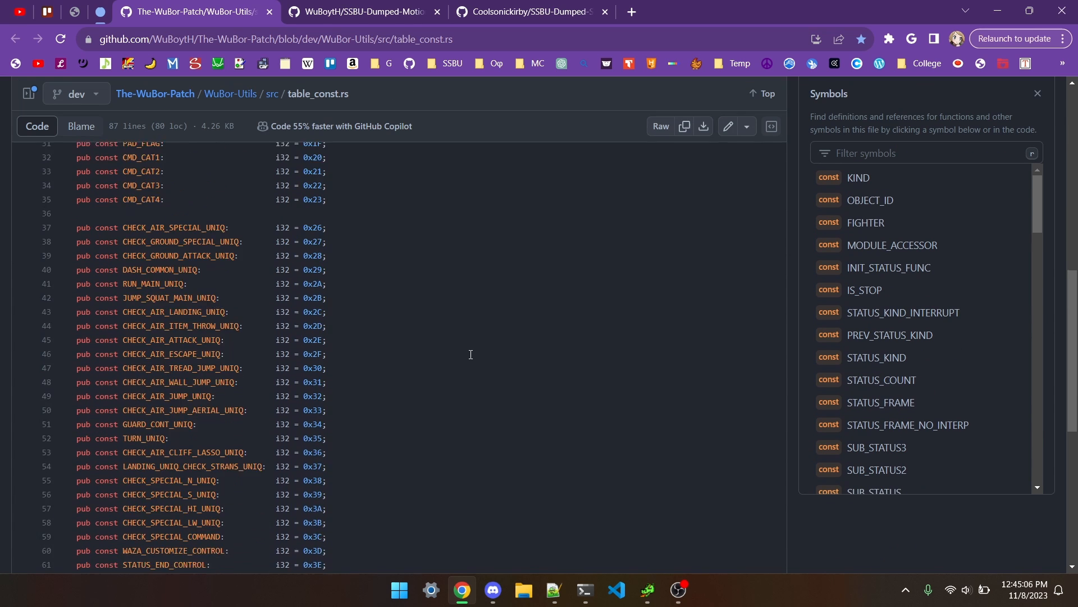
pyautogui.scroll(-3)
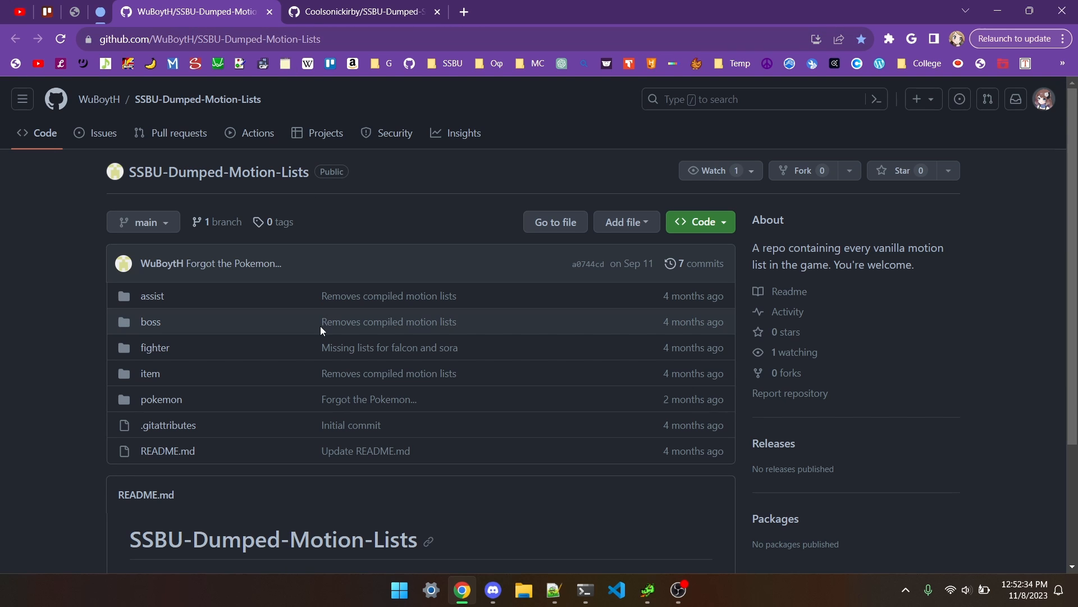
pyautogui.click(364, 12)
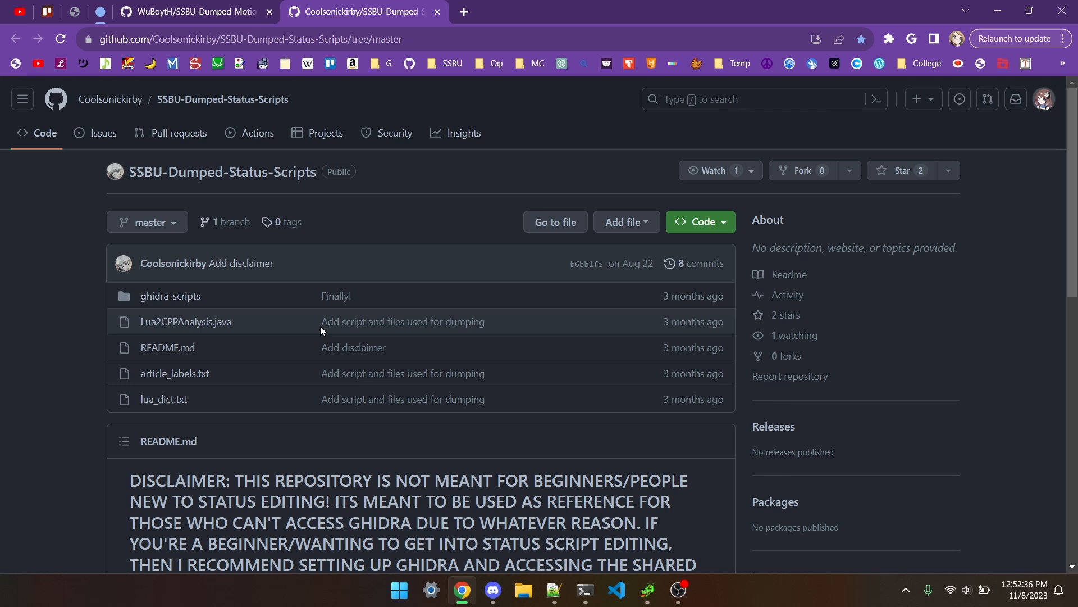
pyautogui.click(186, 12)
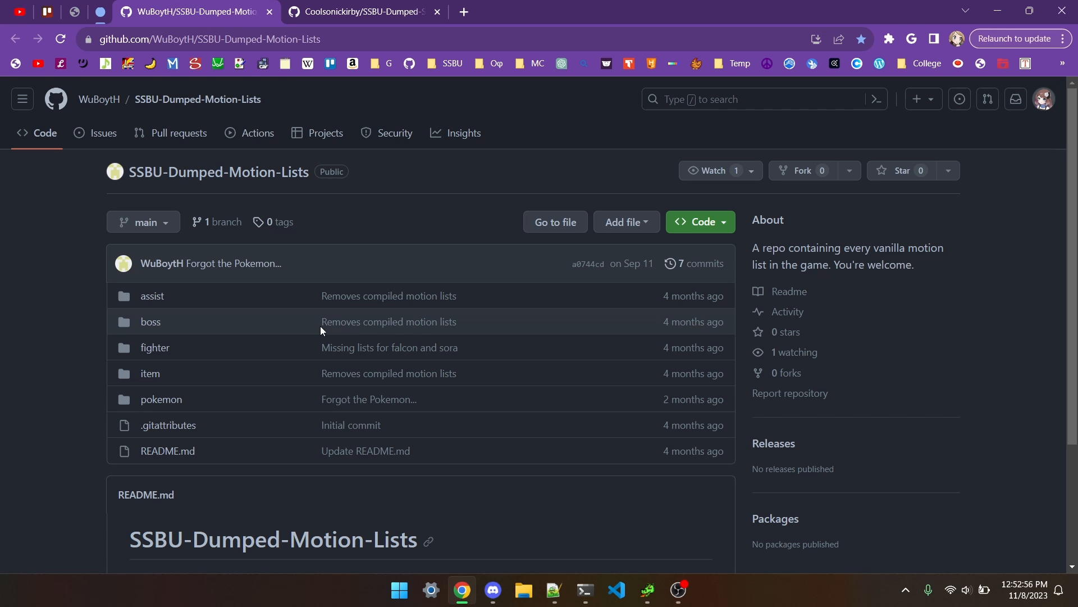
pyautogui.moveTo(154, 348)
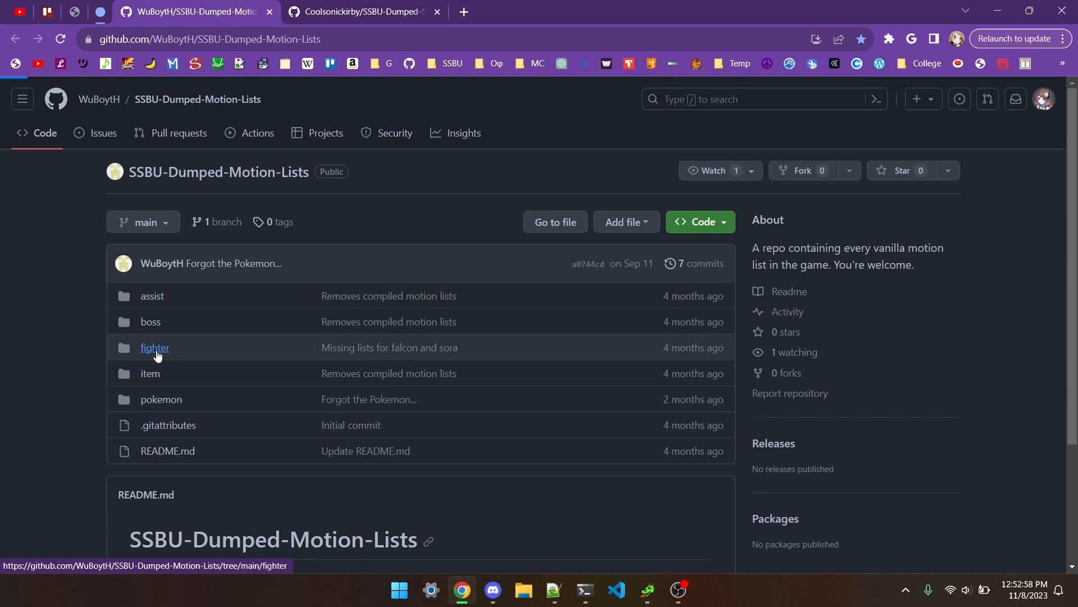
# Open Peach's body/c00 motion_list.yml and locate the attack_s3_s entry for attacks3.
pyautogui.click(155, 347)
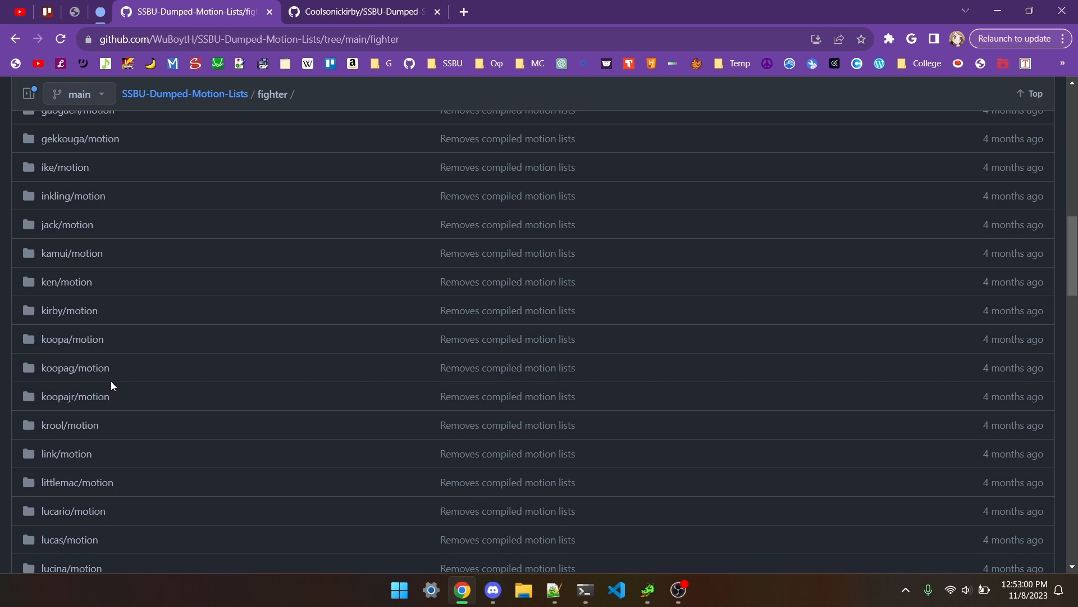
pyautogui.scroll(-3)
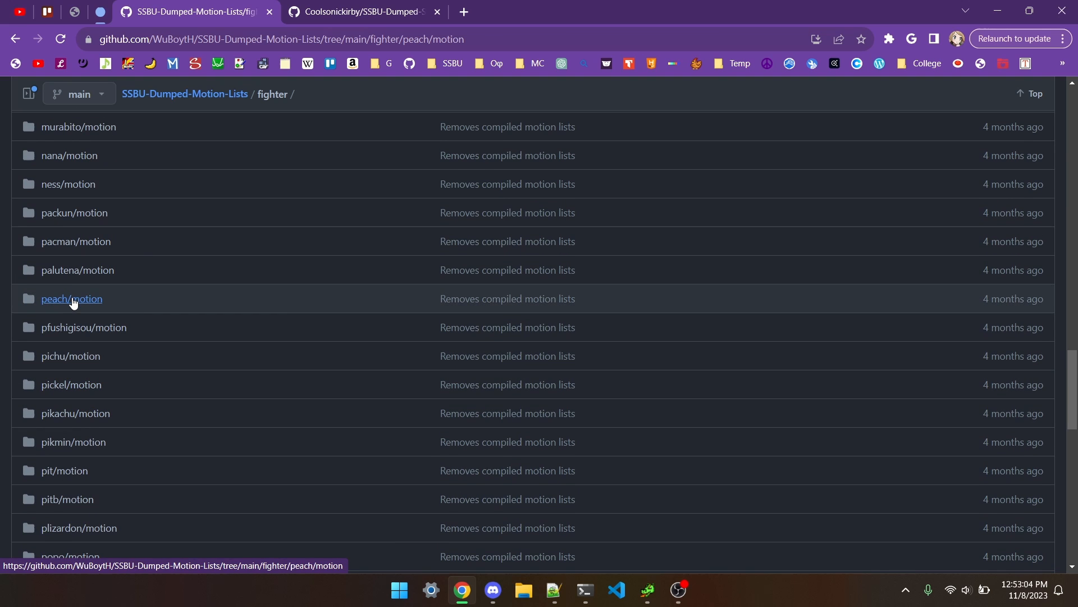
pyautogui.click(71, 298)
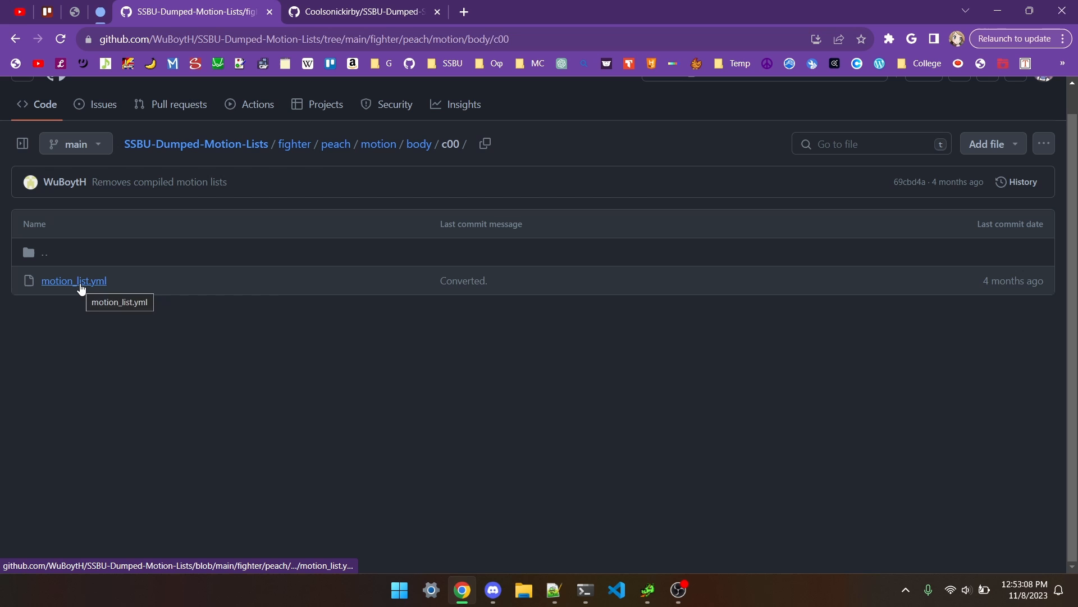
pyautogui.click(73, 280)
pyautogui.write('attacks3')
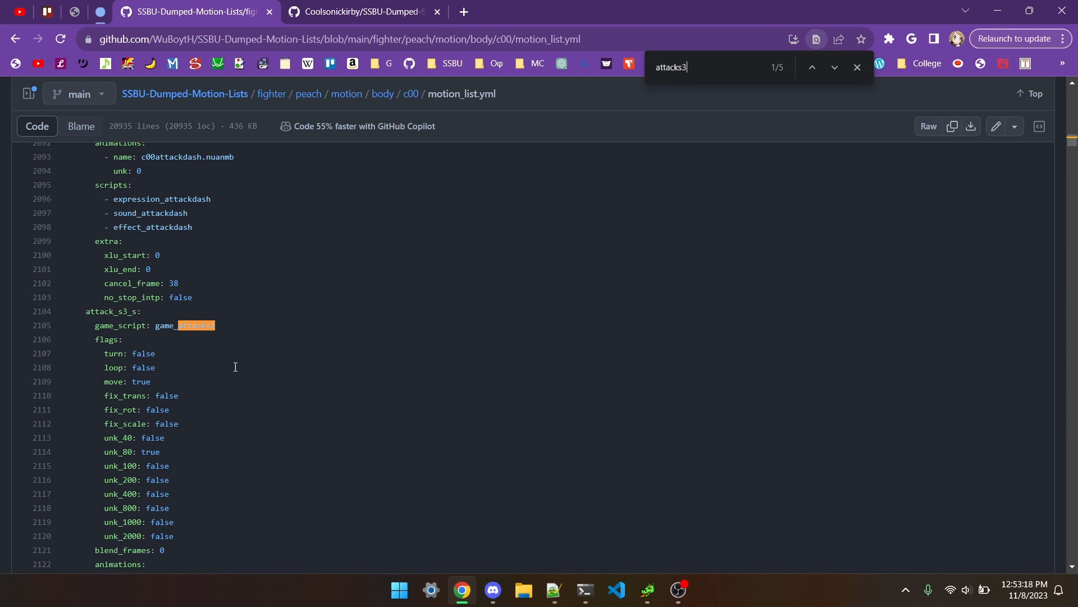
pyautogui.scroll(-3)
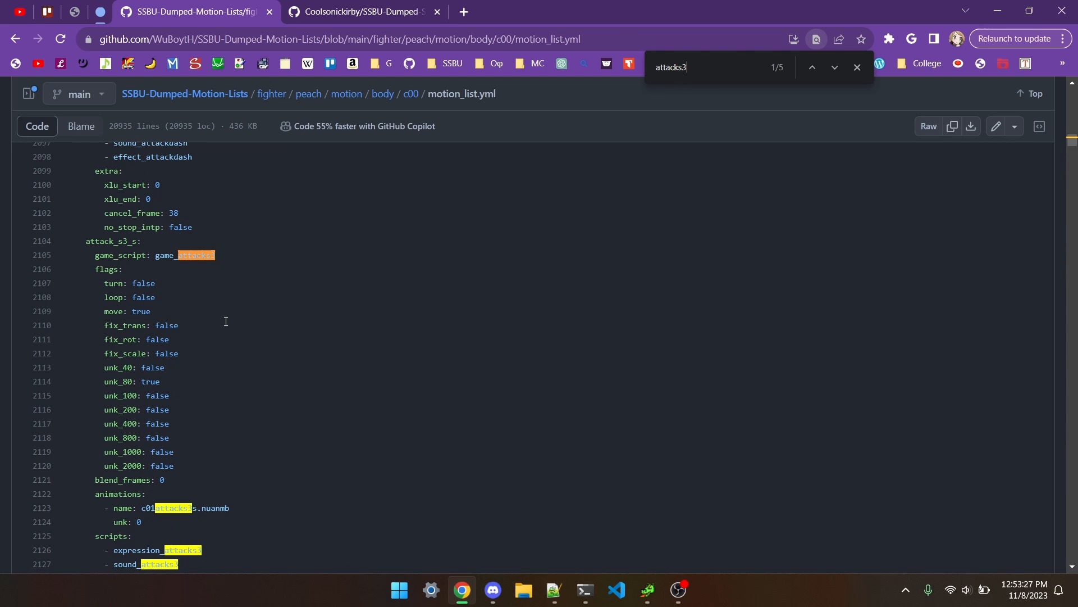
pyautogui.doubleClick(128, 311)
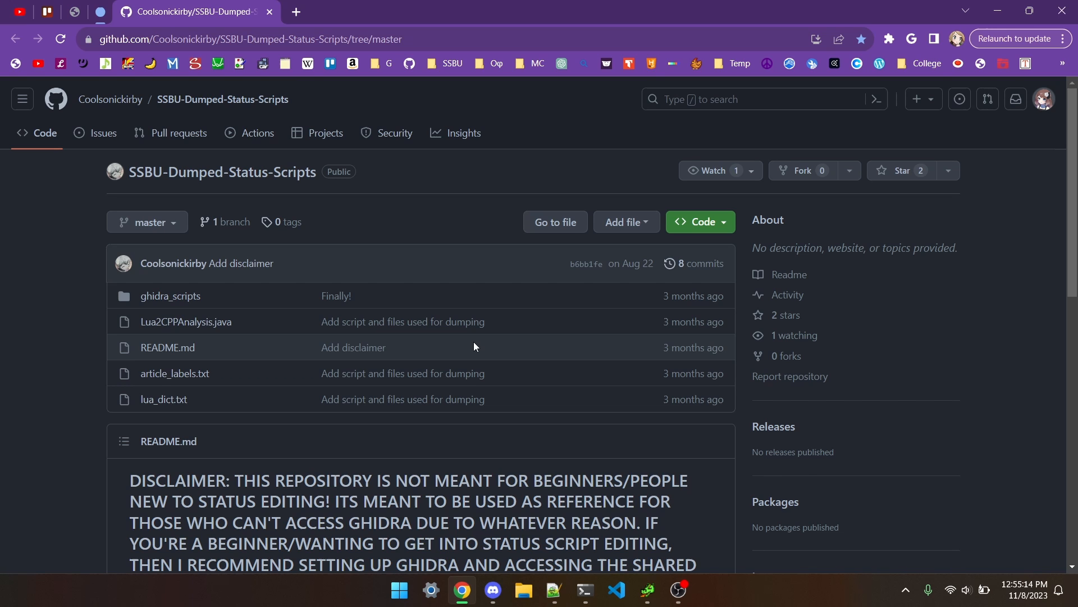
pyautogui.moveTo(220, 87)
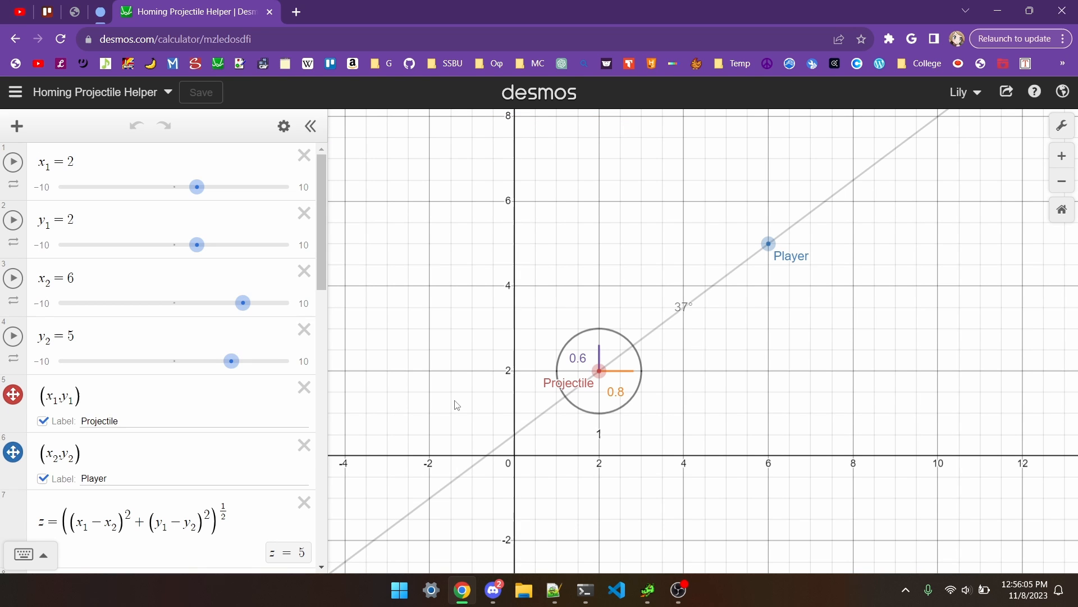
pyautogui.moveTo(1031, 368)
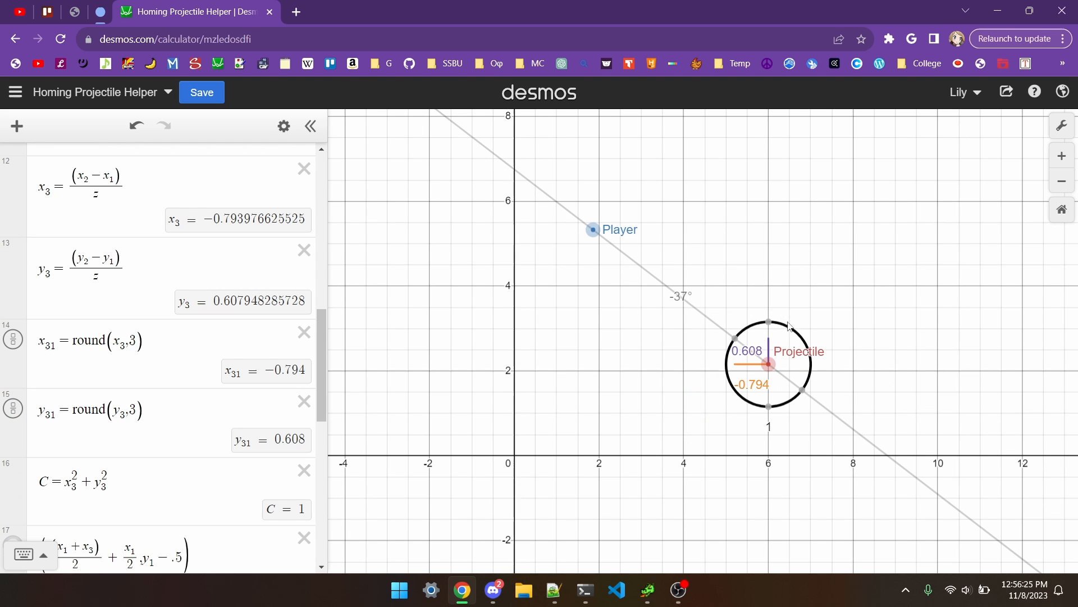
pyautogui.moveTo(786, 335)
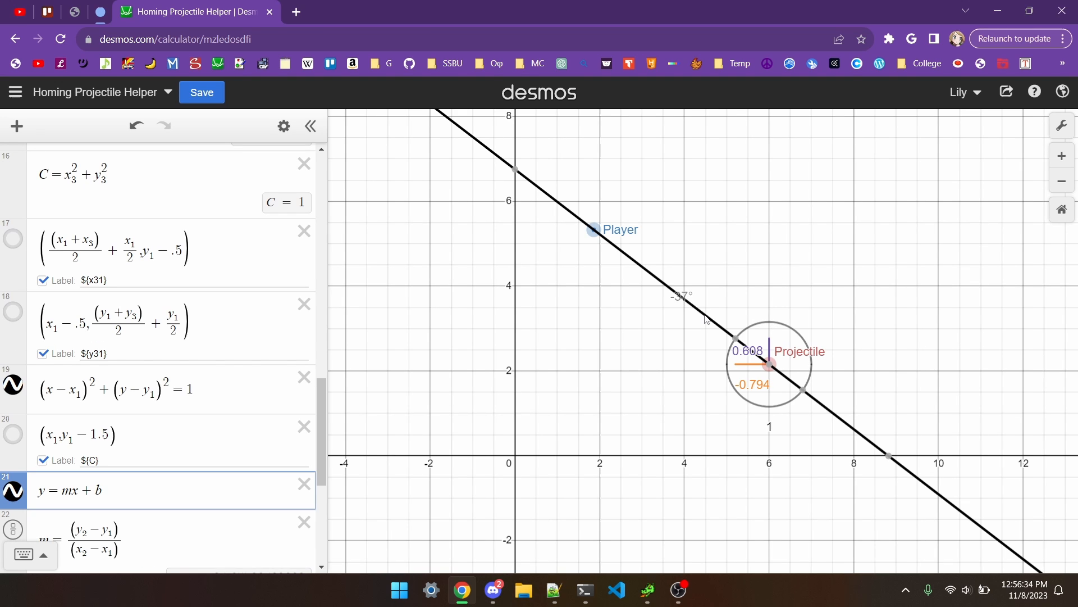
pyautogui.moveTo(734, 338)
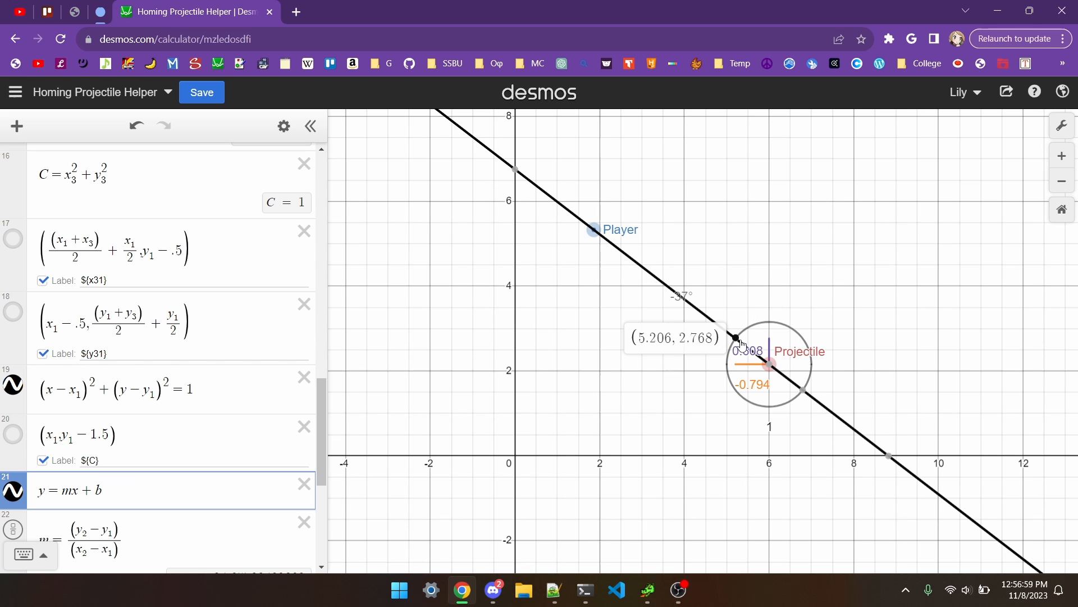
# Select the point where the aiming line crosses the circle in the Homing Projectile Helper.
pyautogui.click(646, 590)
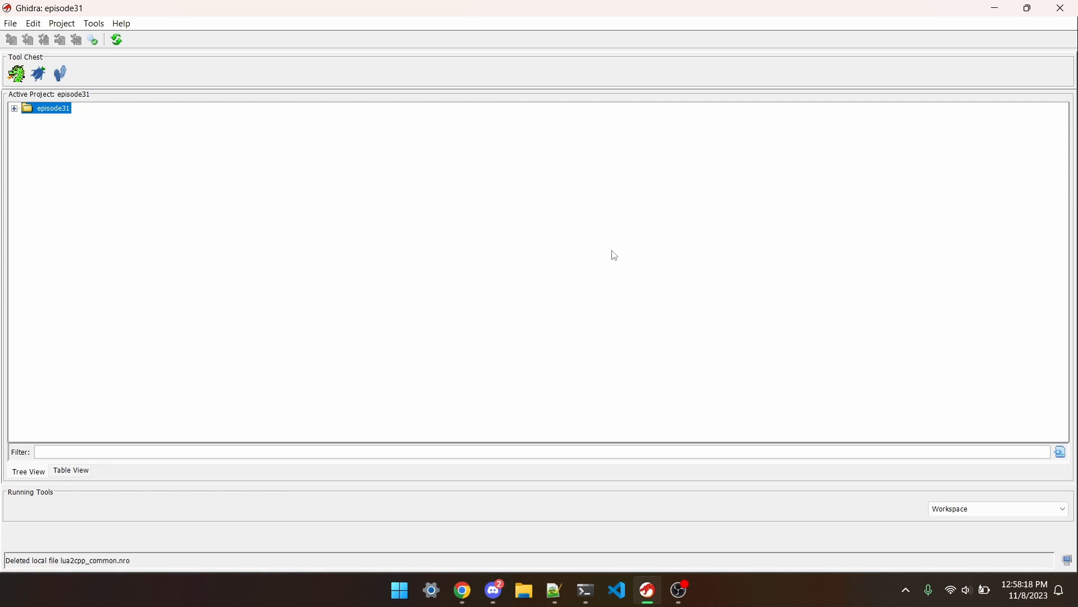
pyautogui.moveTo(430, 258)
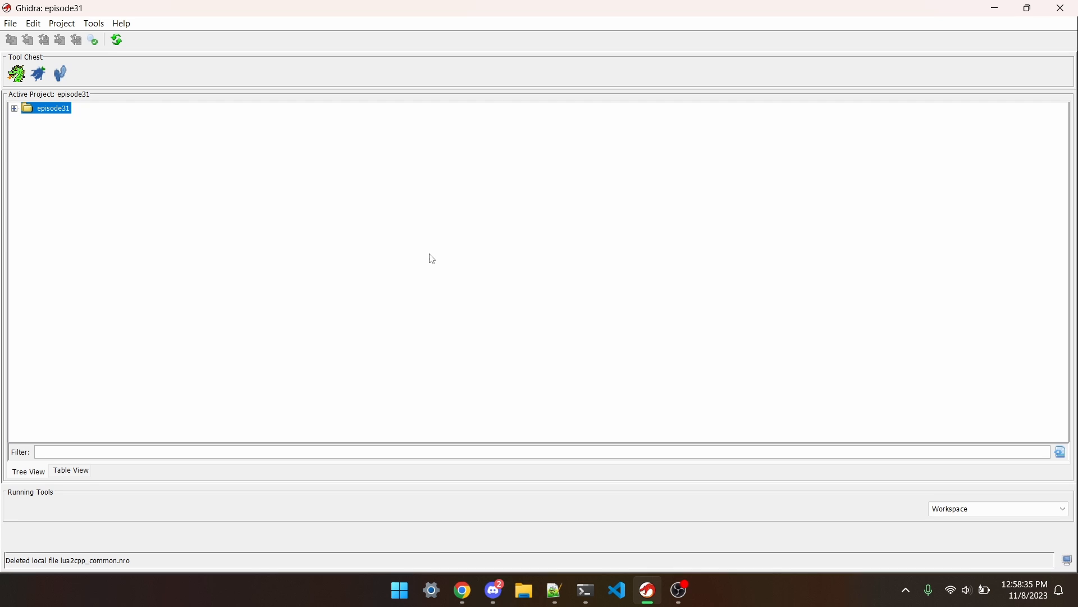
pyautogui.moveTo(473, 189)
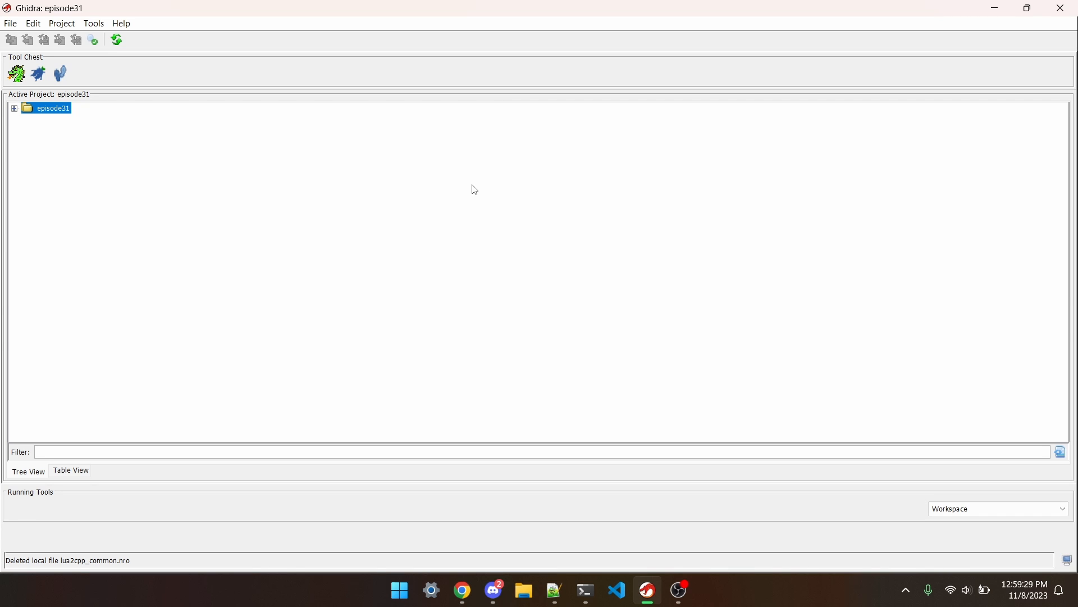
# Expand the Project menu in Ghidra's episode31 project window.
pyautogui.click(61, 23)
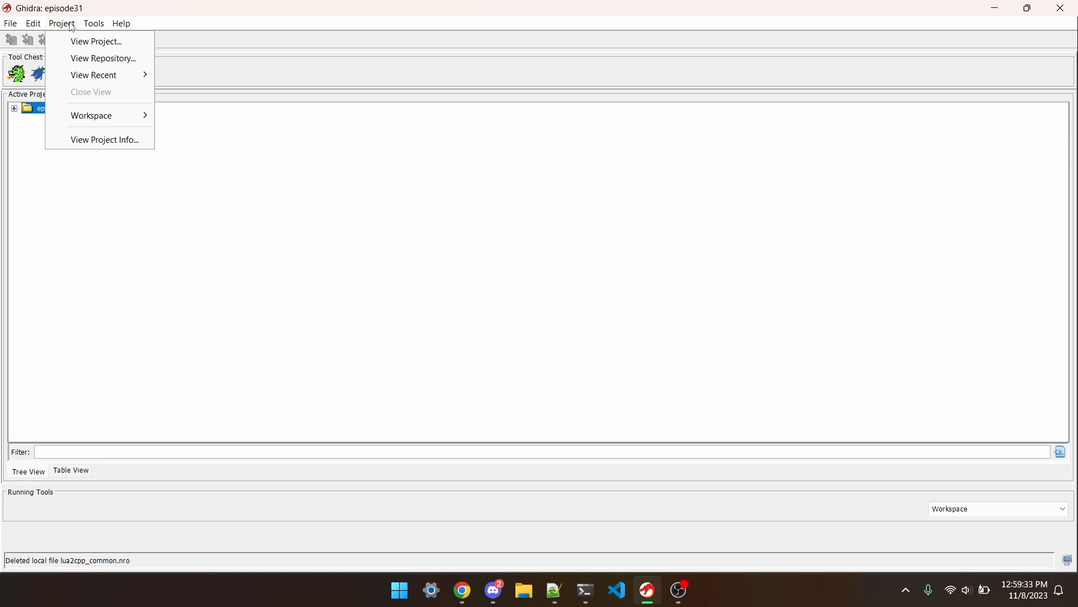
# Connect anonymously to ghidra.arcropolis.com and pick the SmashLoaderino repository.
pyautogui.click(104, 57)
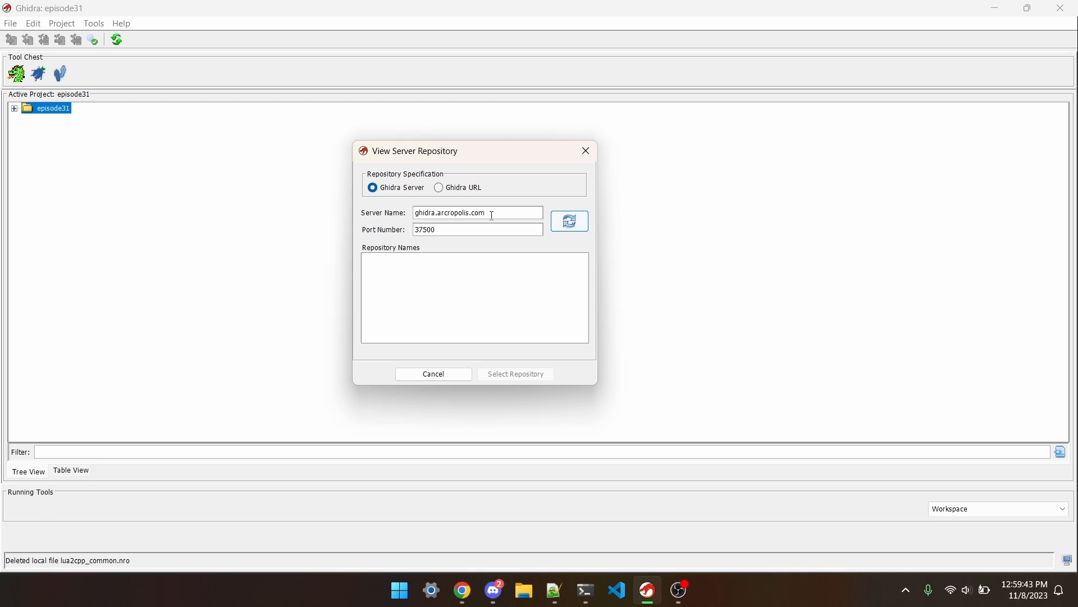
pyautogui.moveTo(492, 251)
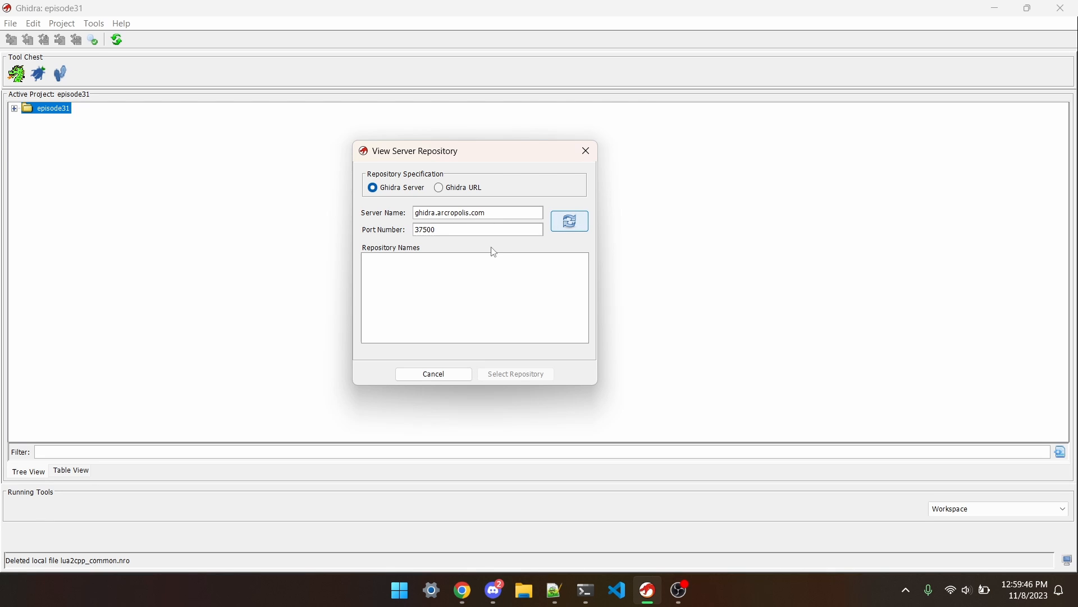
pyautogui.moveTo(492, 233)
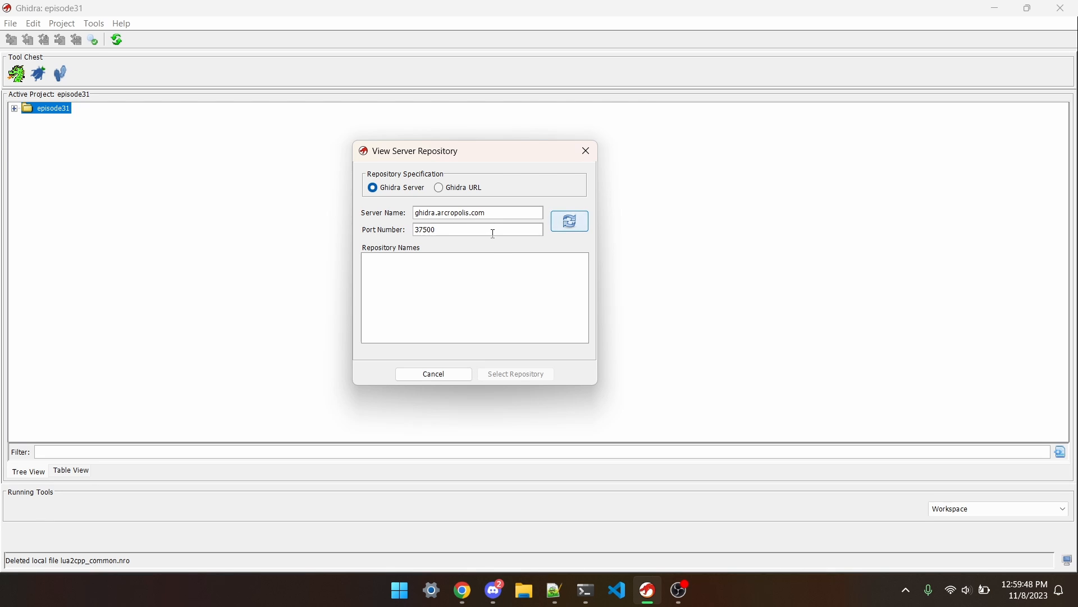
pyautogui.click(569, 221)
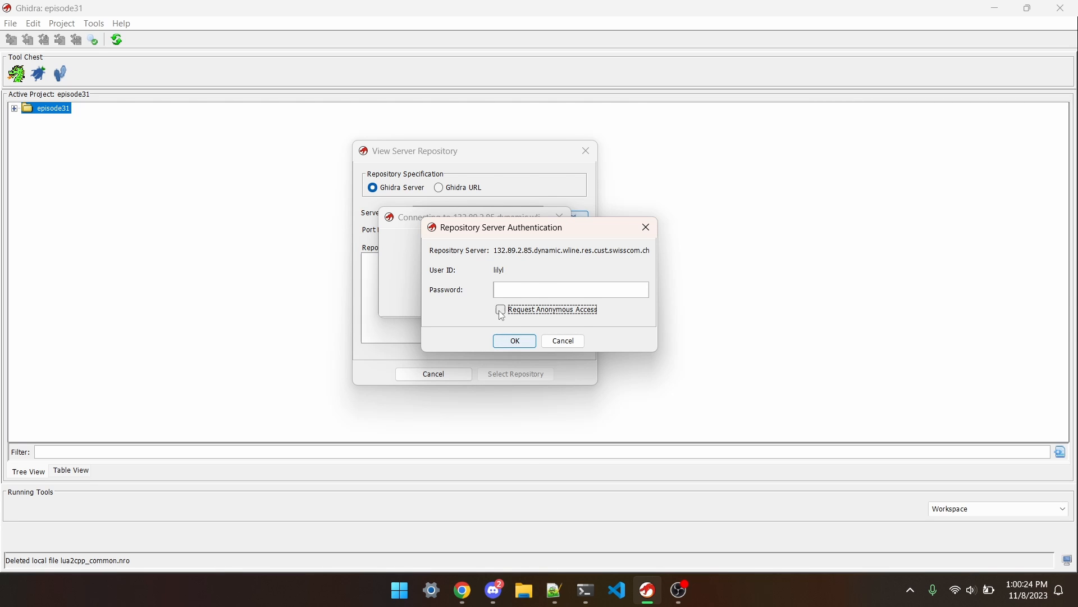
pyautogui.click(514, 340)
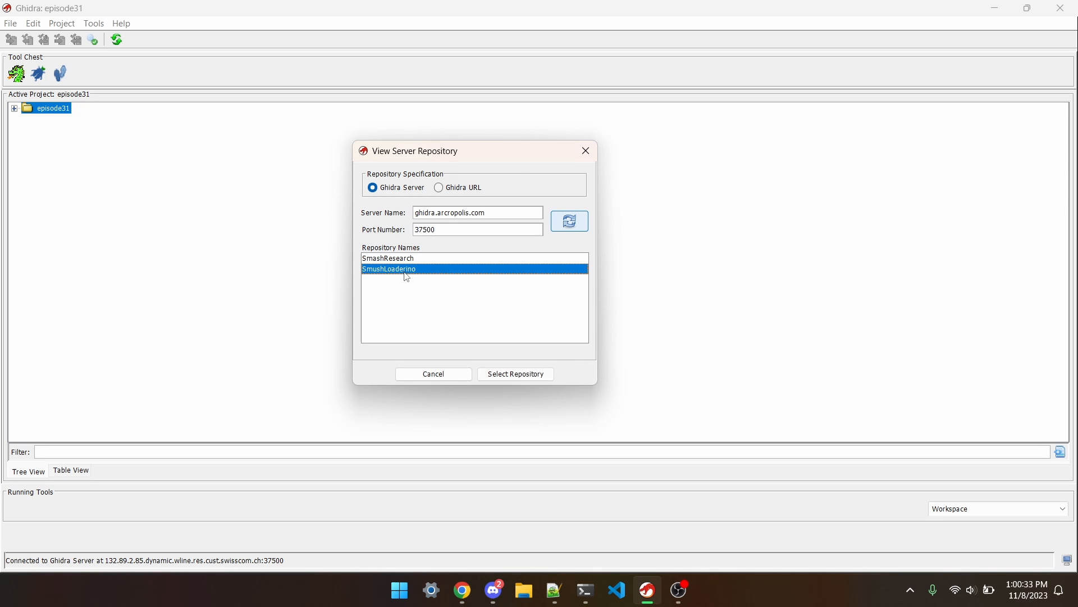
pyautogui.click(514, 373)
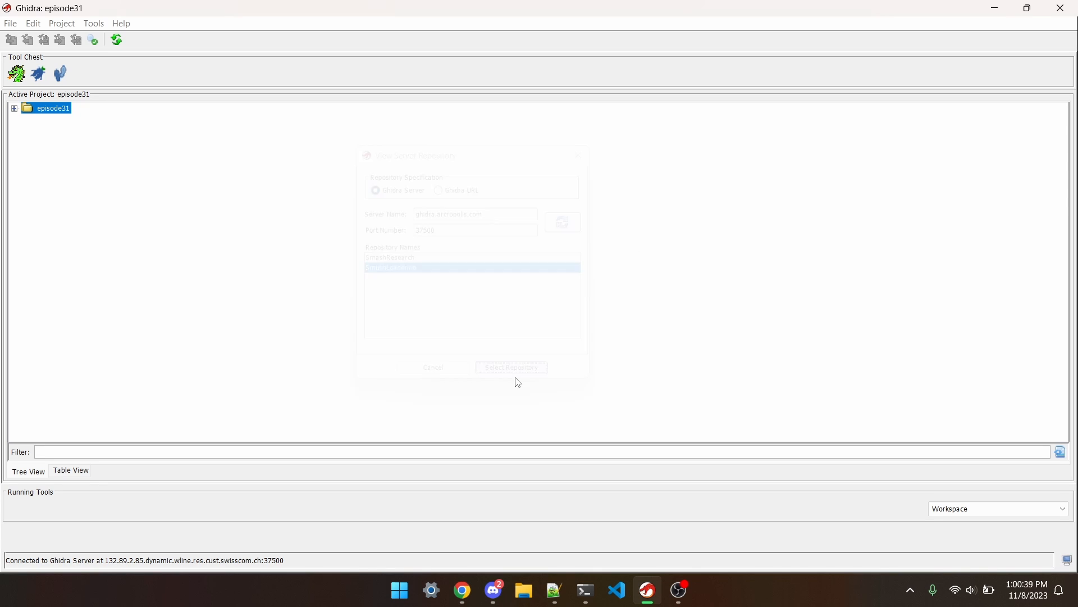
# Open SmashLoaderino as a read-only project view and select main_1301.
pyautogui.click(511, 367)
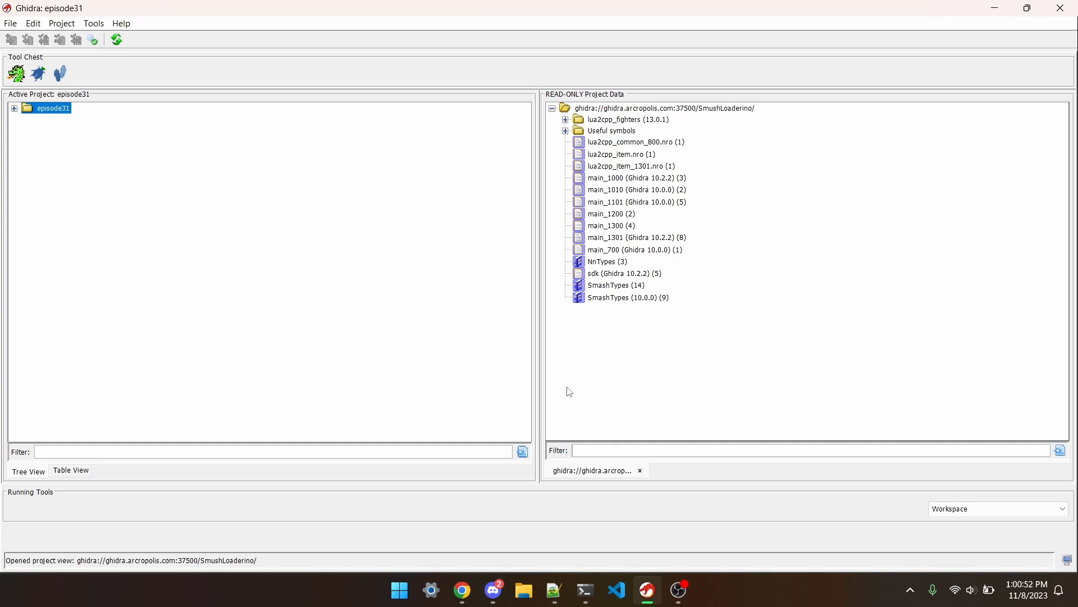
pyautogui.moveTo(643, 235)
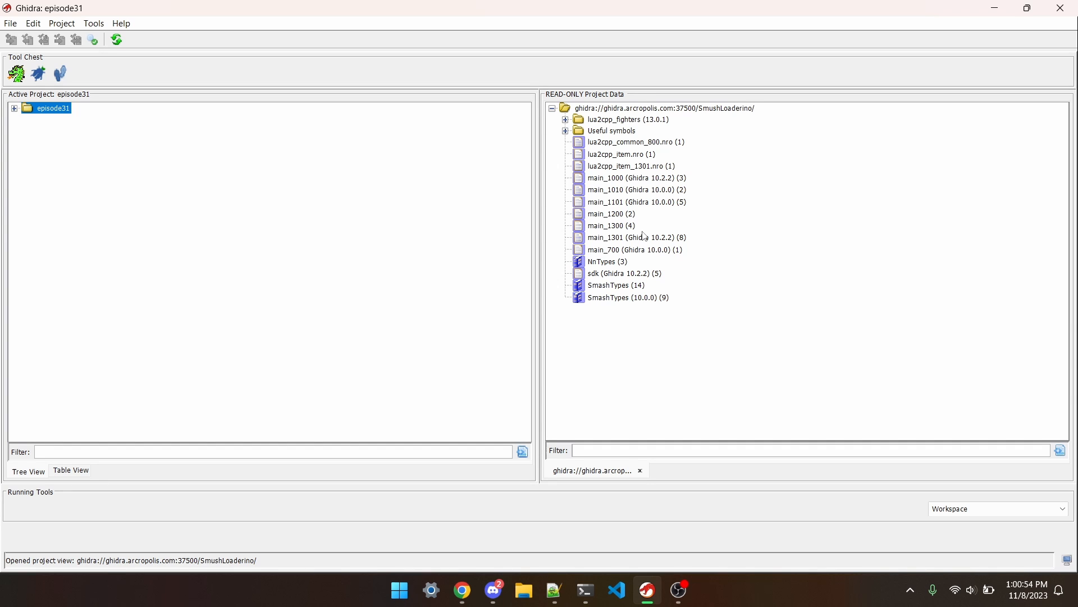
pyautogui.click(630, 236)
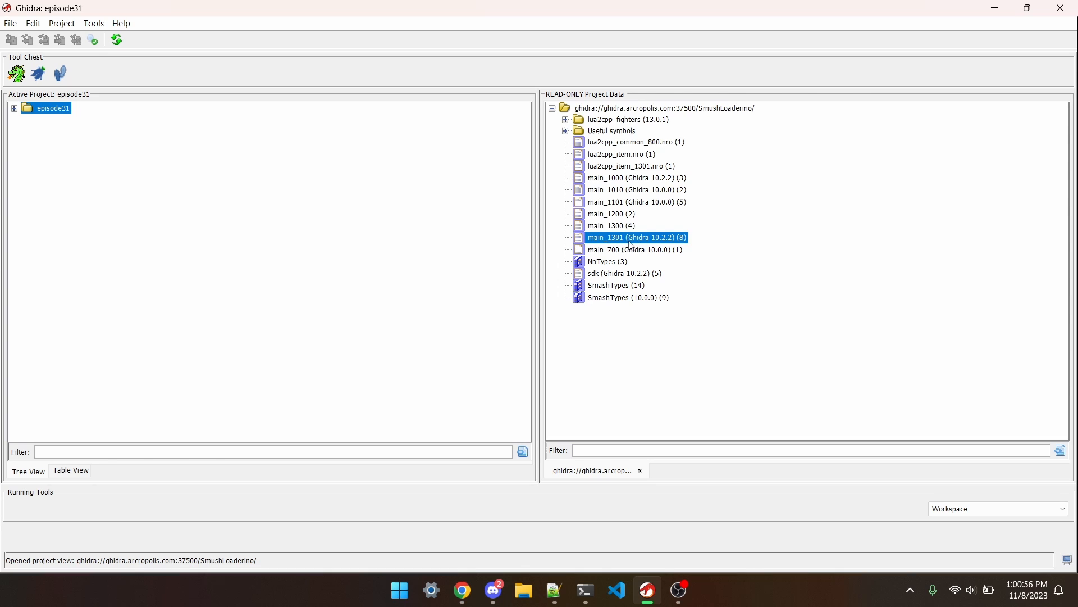
pyautogui.moveTo(226, 186)
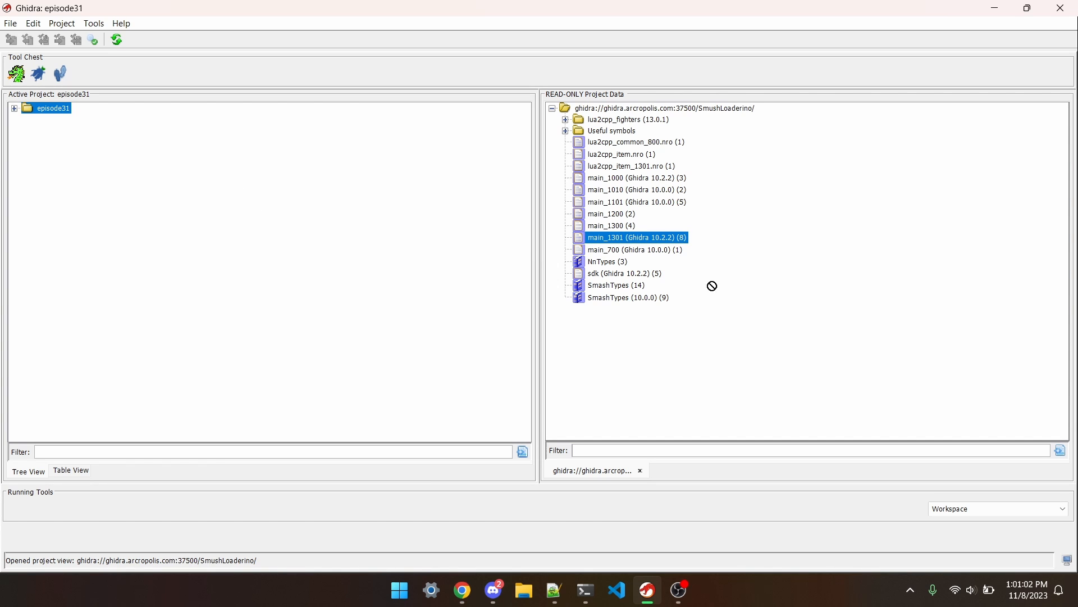
pyautogui.moveTo(721, 280)
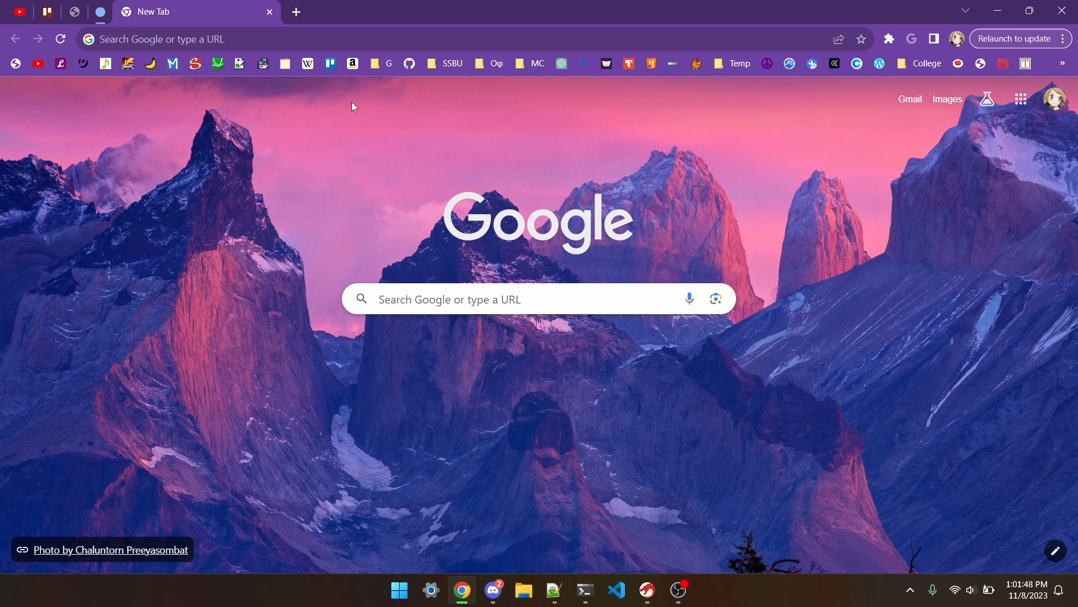
pyautogui.moveTo(505, 107)
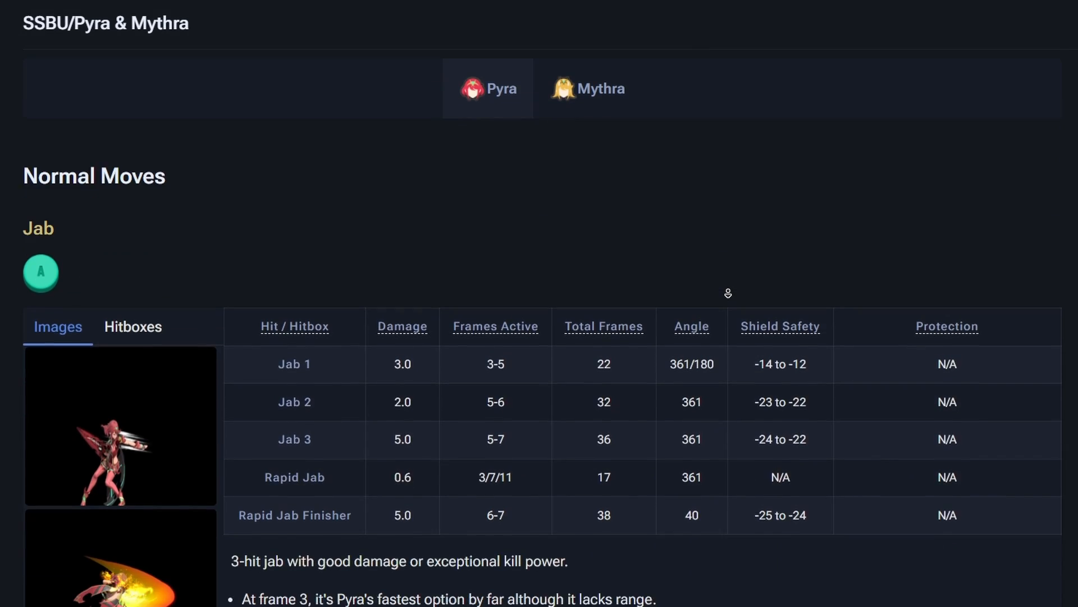
# Scroll through the SSBU Pyra & Mythra frame data page on Dragdown Wiki.
pyautogui.scroll(-3)
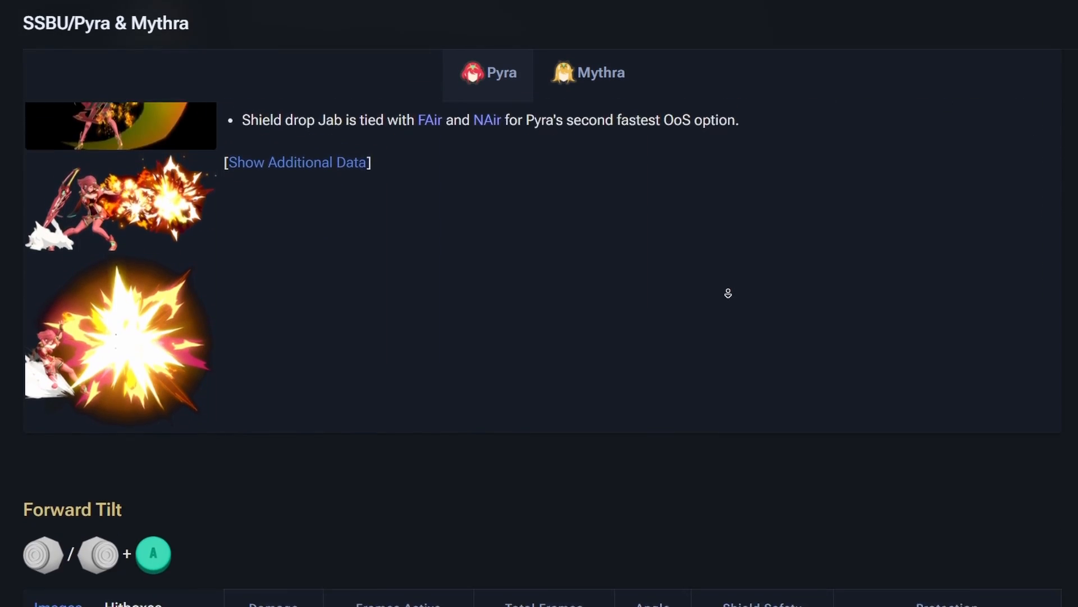
pyautogui.scroll(-3)
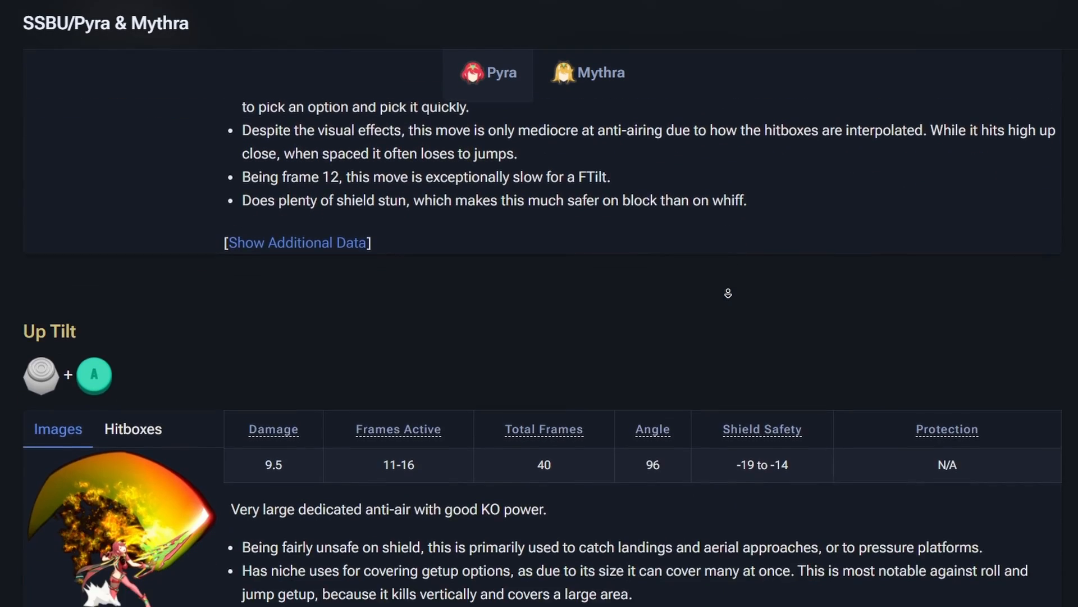
pyautogui.scroll(-3)
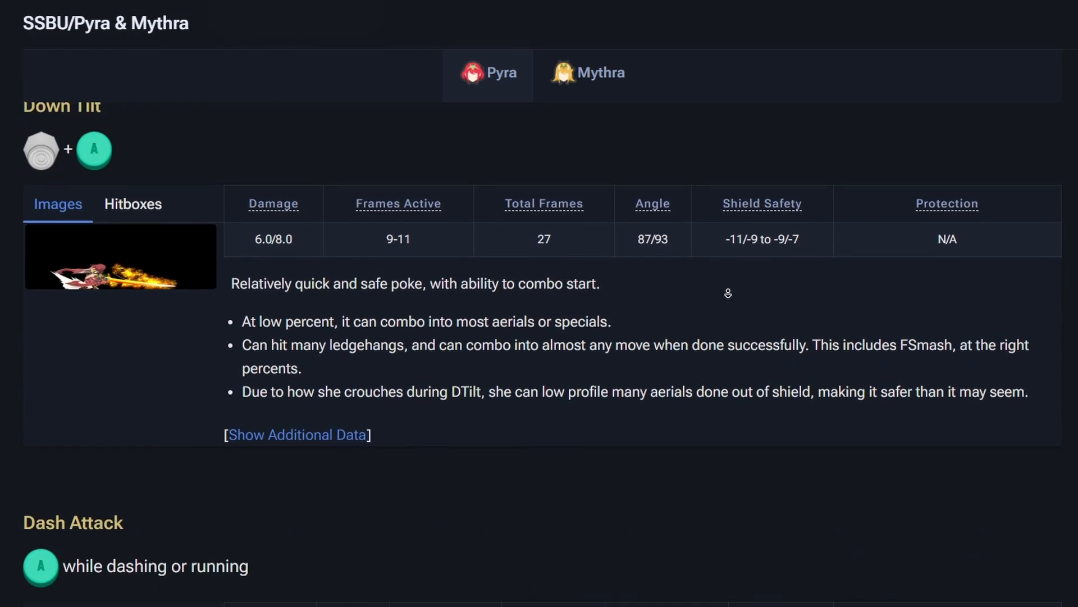
pyautogui.scroll(-3)
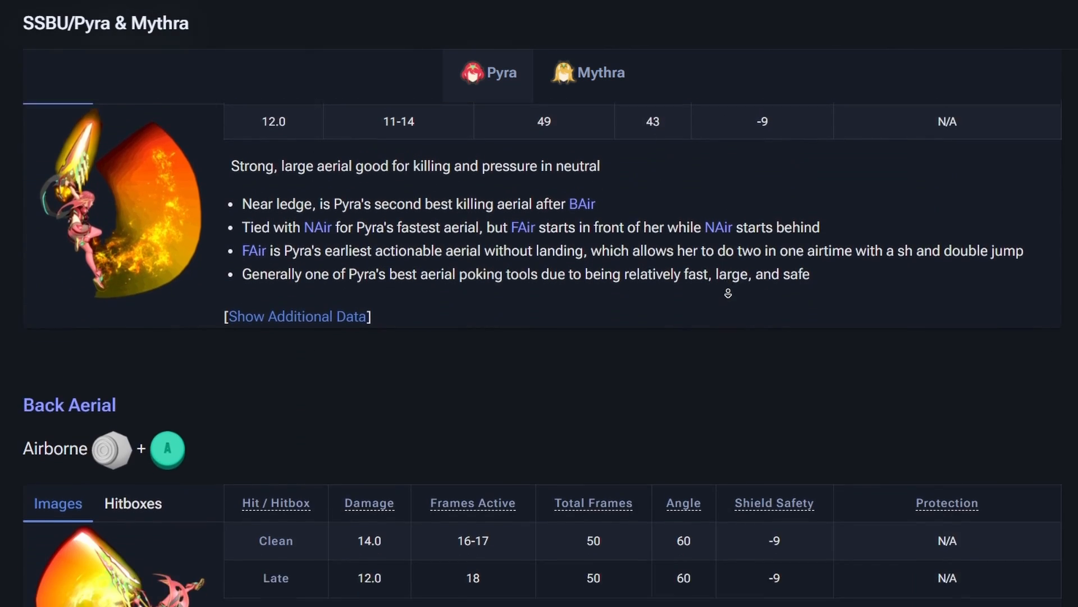
pyautogui.scroll(-3)
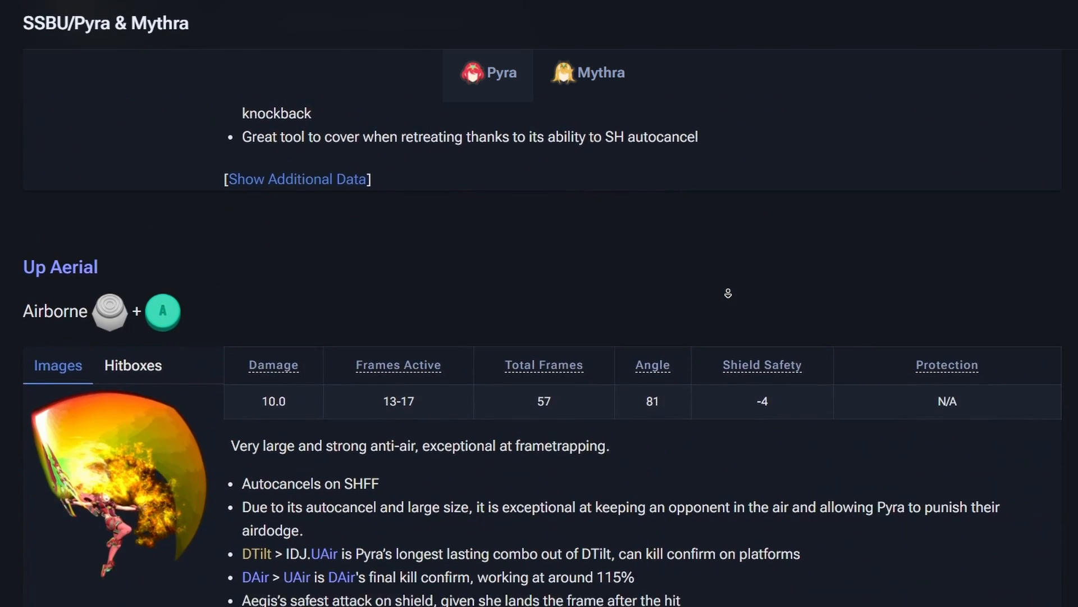
pyautogui.scroll(-3)
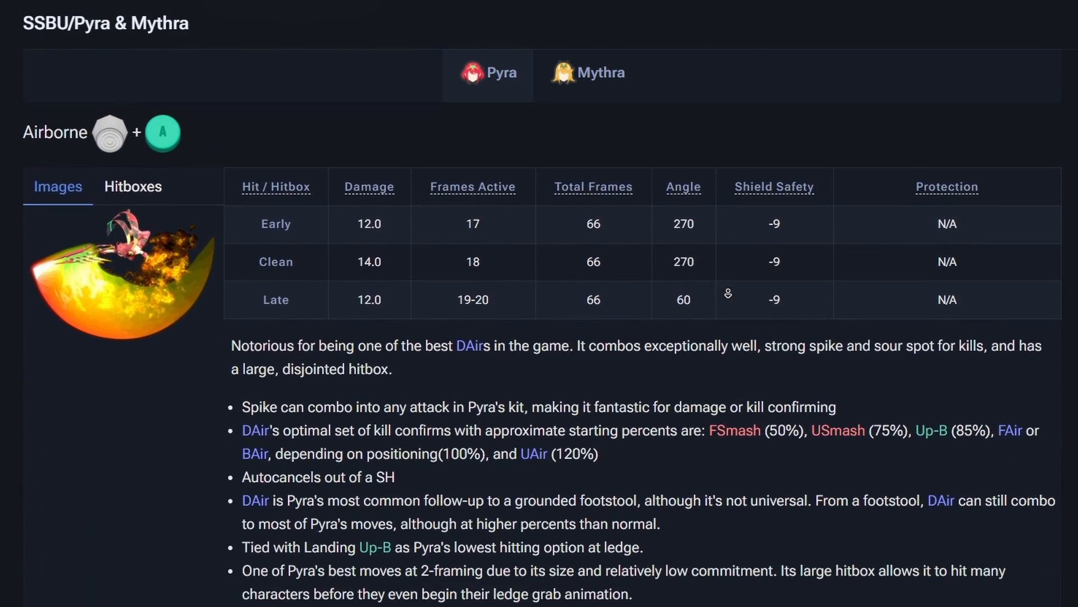
pyautogui.scroll(-3)
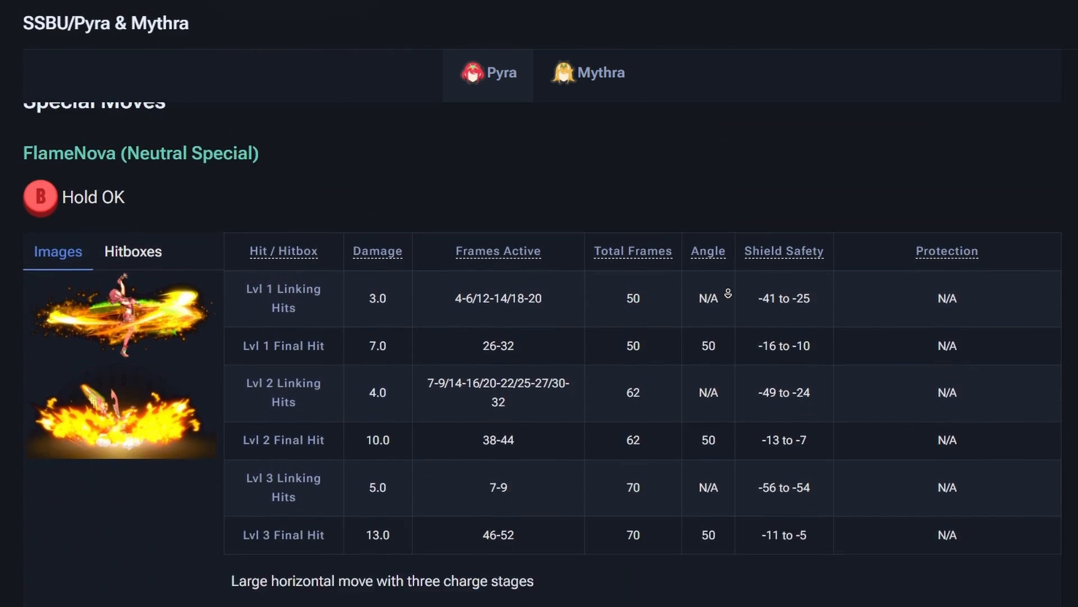
pyautogui.scroll(-3)
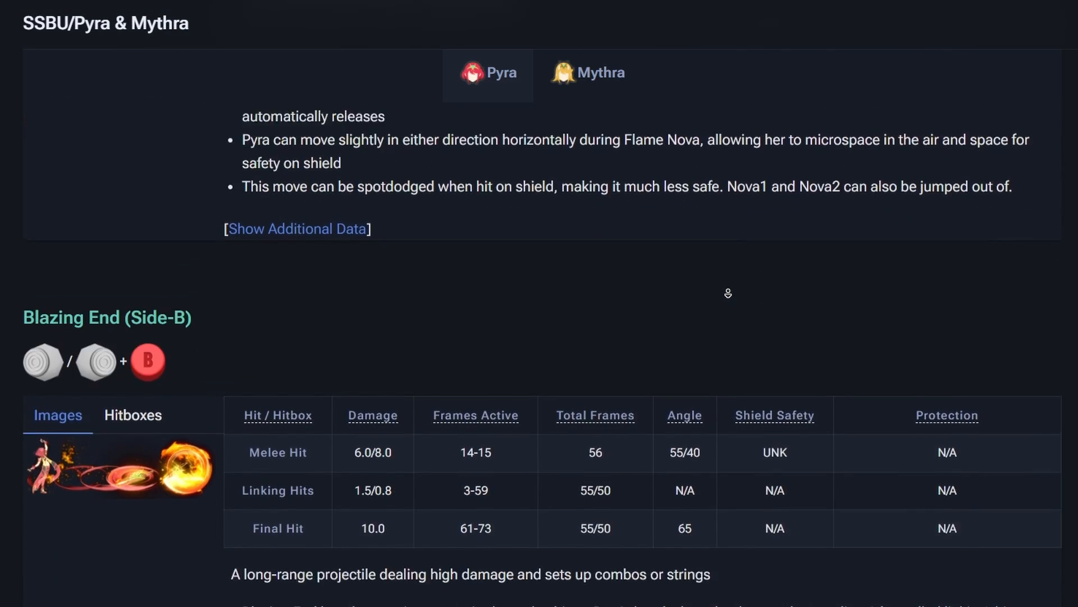
pyautogui.scroll(-3)
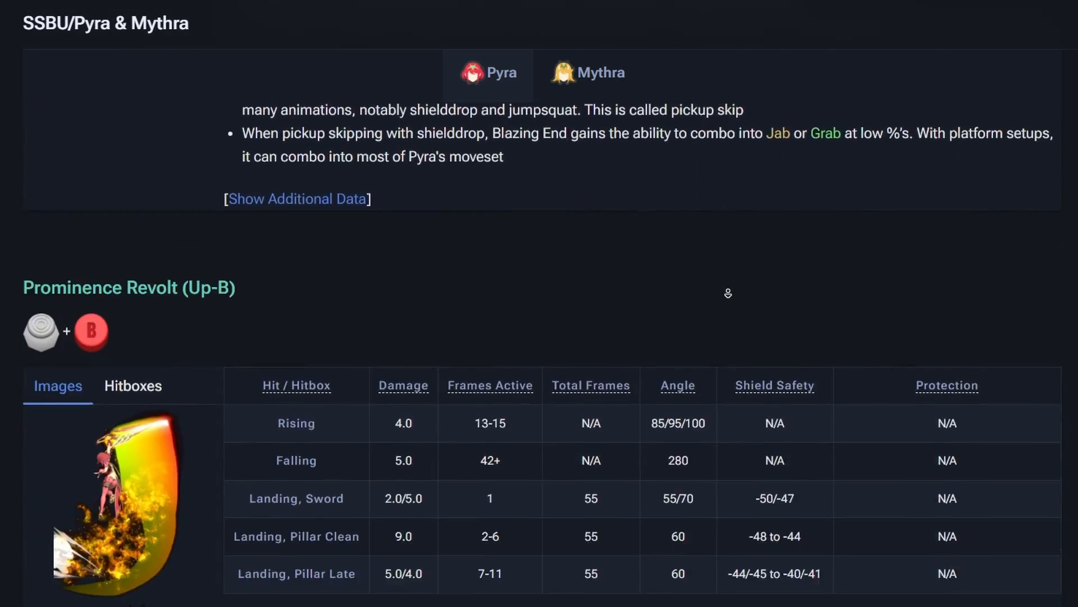
pyautogui.scroll(-3)
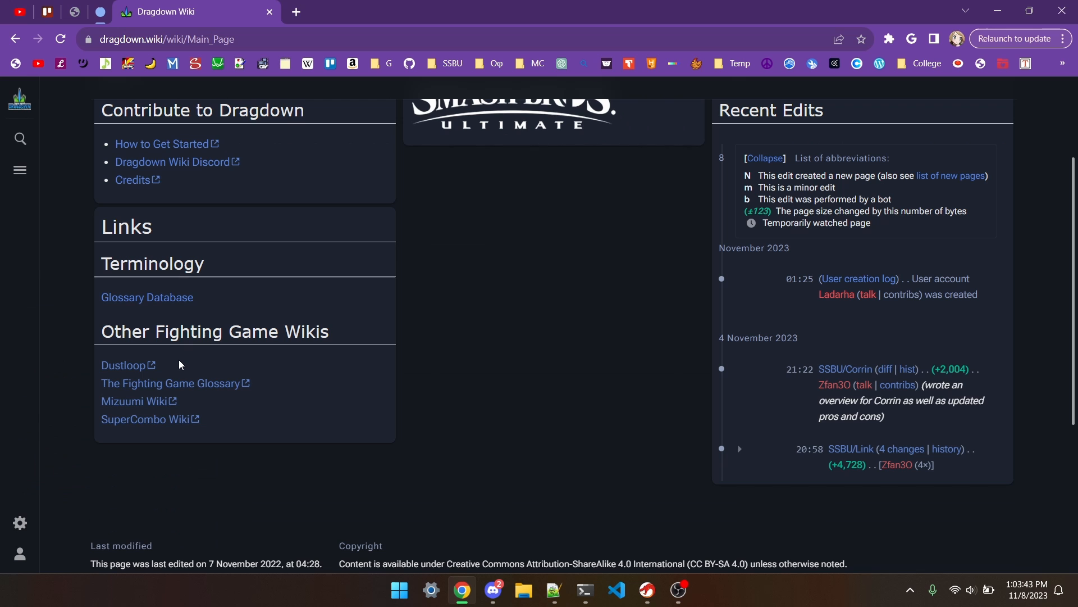
# Open the Dustloop and Mizuumi wikis in new tabs and scroll Mizuumi's page.
pyautogui.click(124, 365)
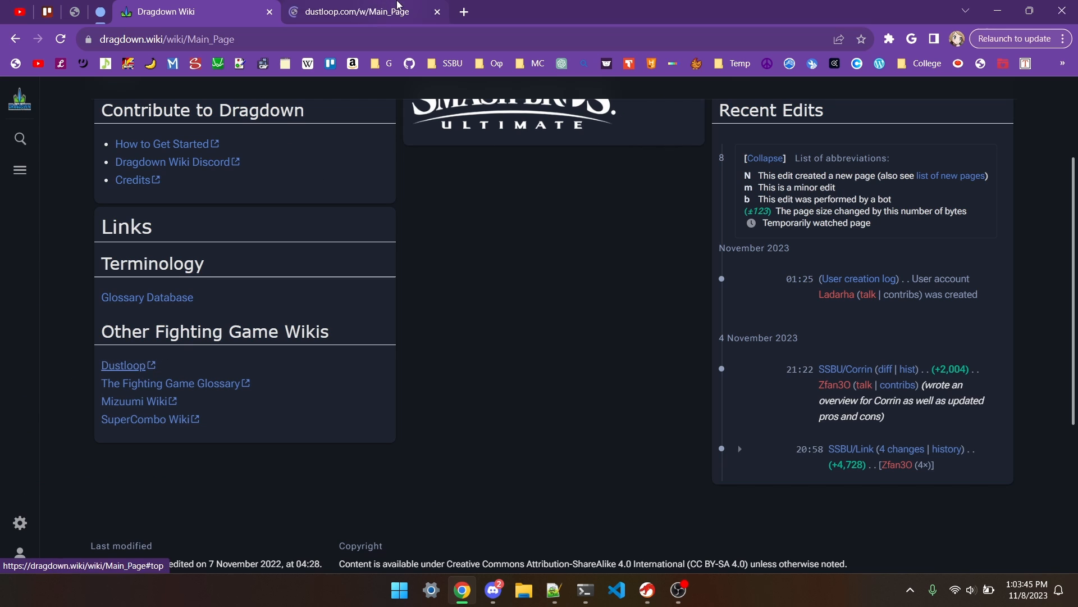
pyautogui.click(354, 12)
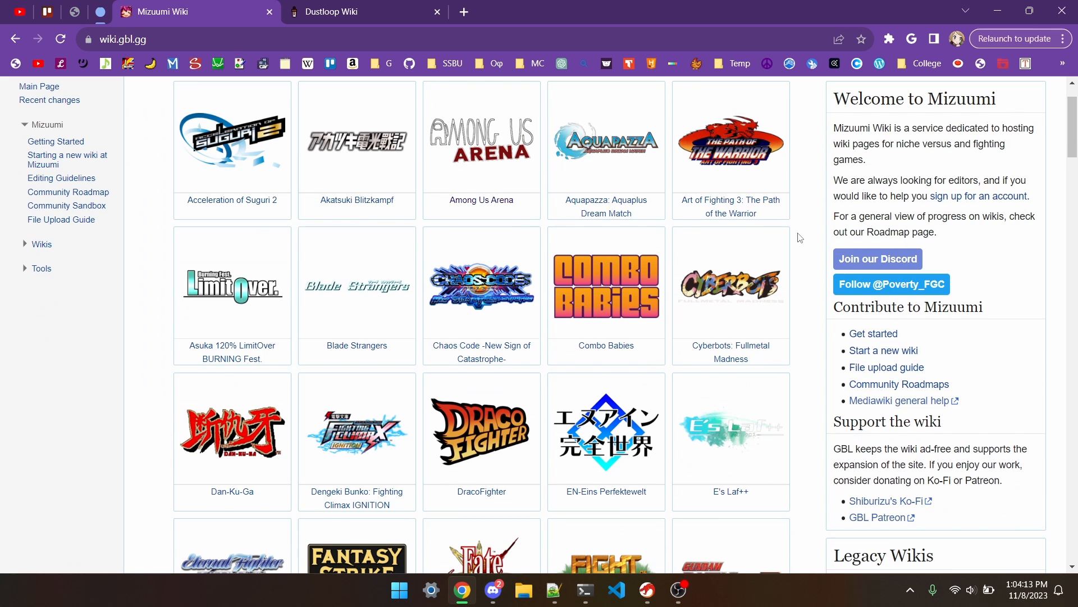
pyautogui.scroll(-3)
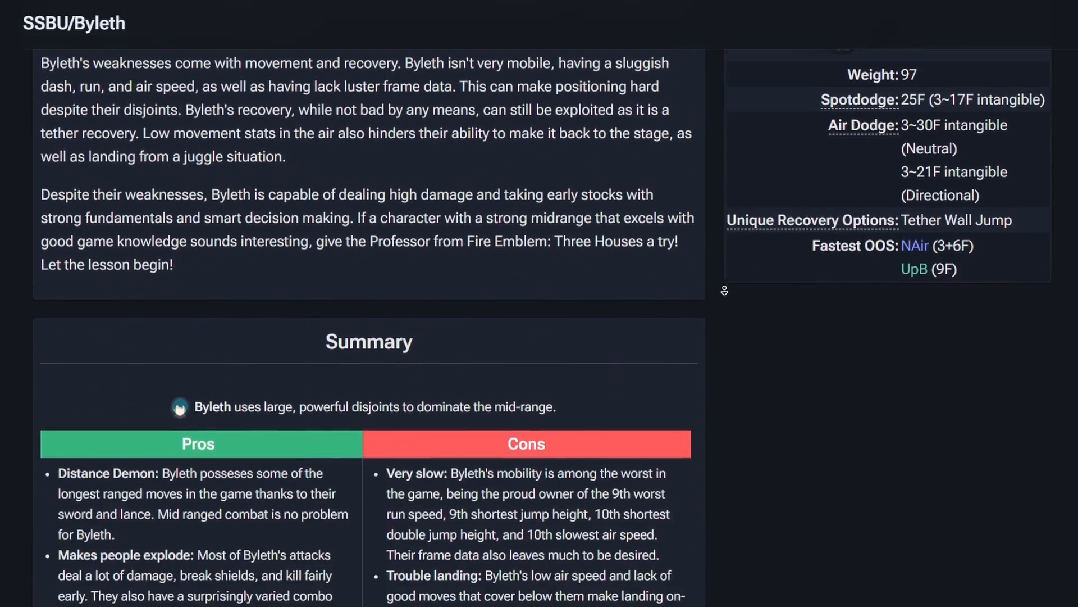
# Scroll Byleth's Dragdown page past the summary to the Jab and Forward Tilt tables.
pyautogui.scroll(-3)
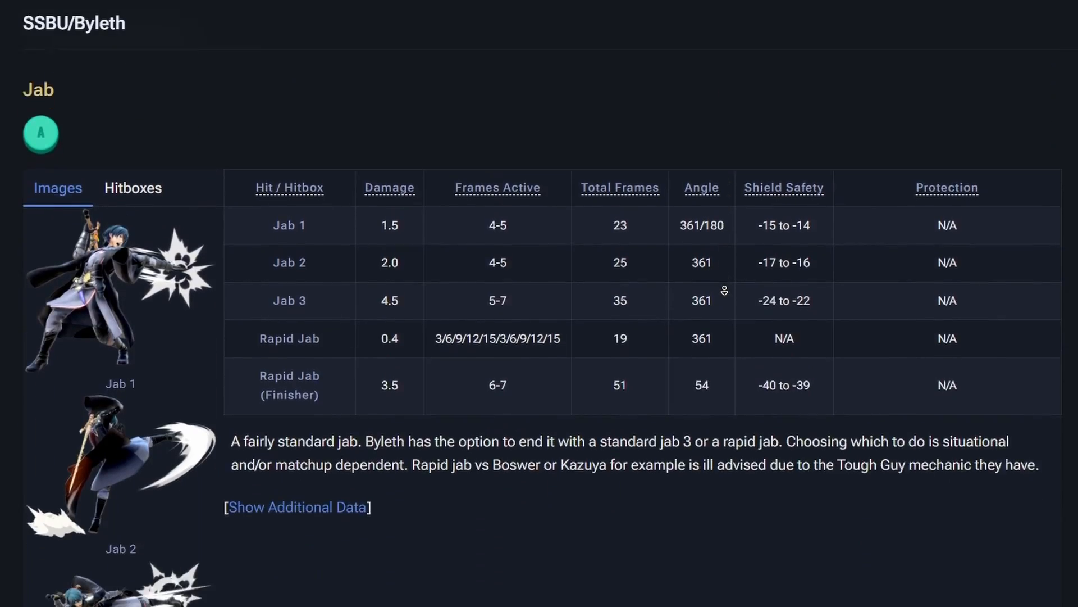
pyautogui.scroll(-3)
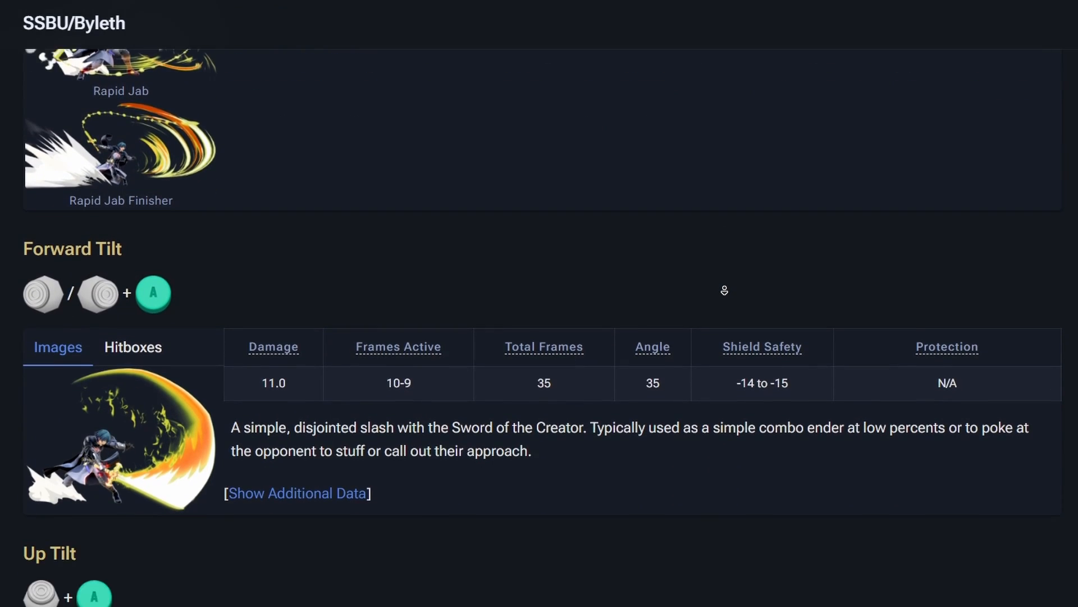